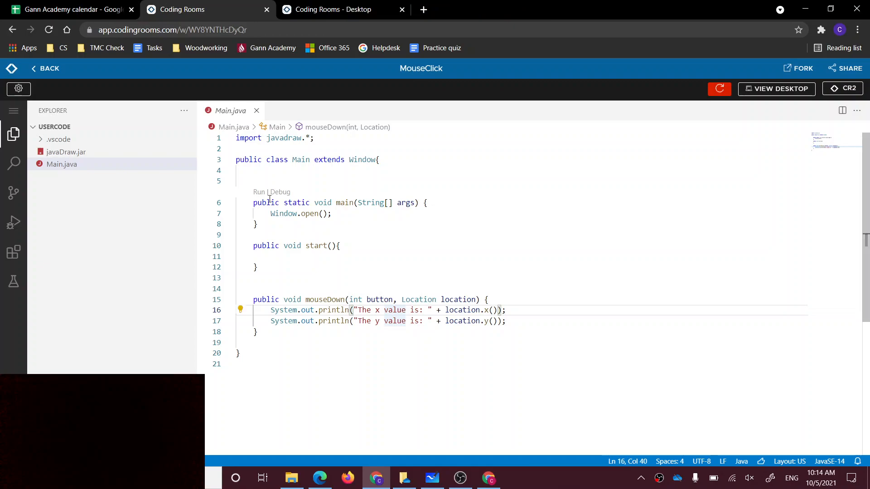
Run the MouseClick program so clicks print x and y coordinates in the terminal.
{"action": "left_click", "coordinate": [332, 9]}
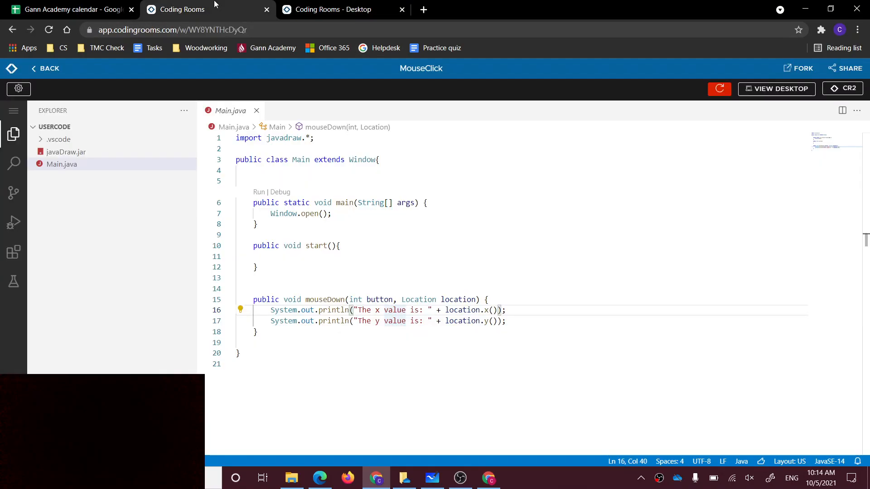
{"action": "double_click", "coordinate": [394, 310]}
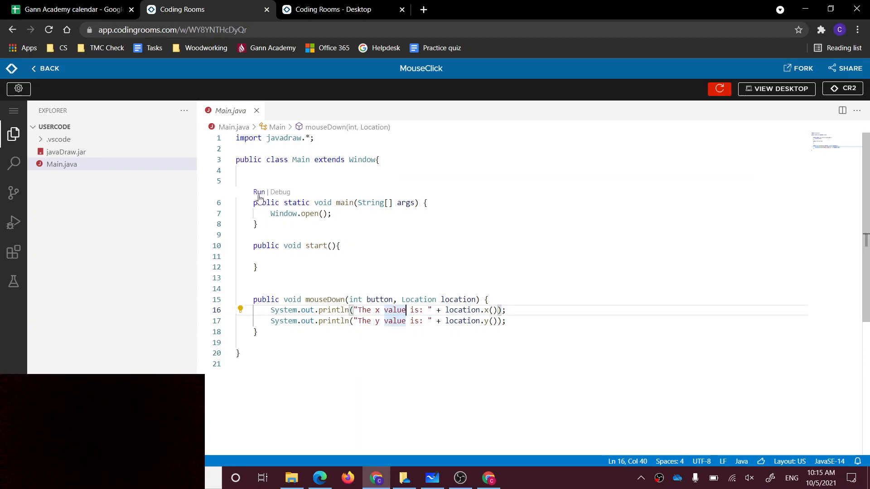
{"action": "left_click", "coordinate": [258, 192]}
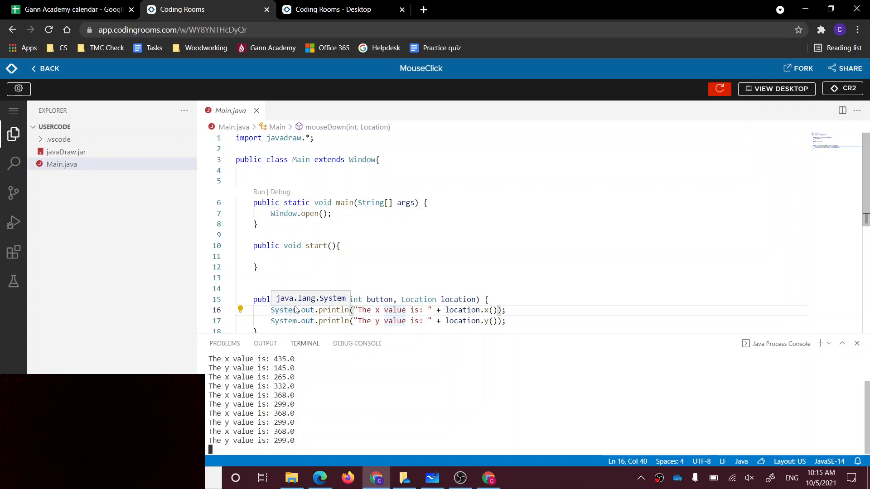
View the running program's blank JavaDraw window on the Coding Rooms desktop.
{"action": "left_click", "coordinate": [327, 9]}
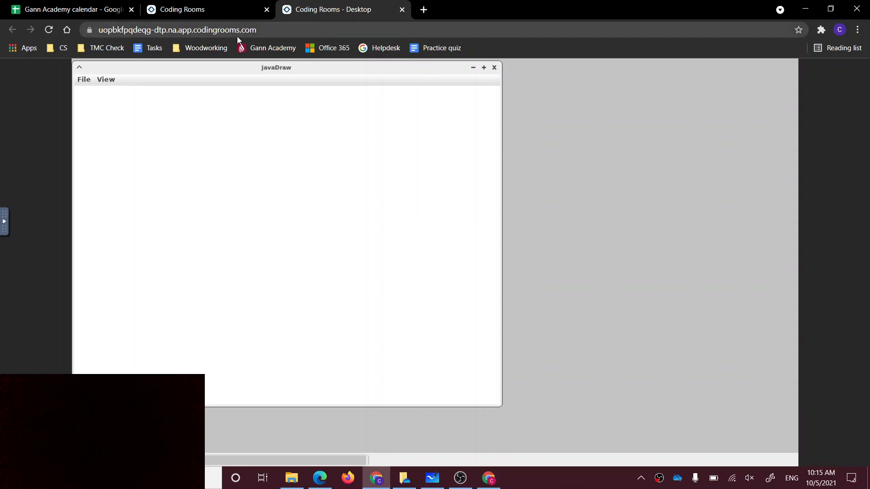
{"action": "mouse_move", "coordinate": [54, 231]}
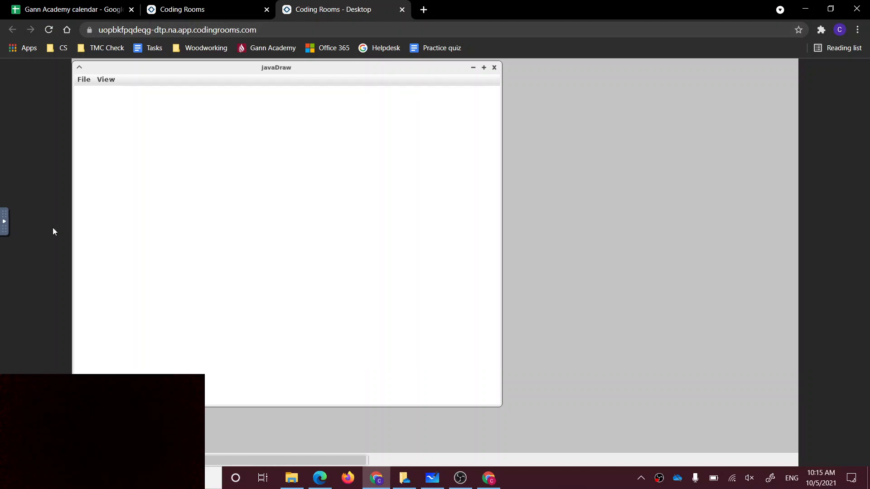
{"action": "mouse_move", "coordinate": [212, 290]}
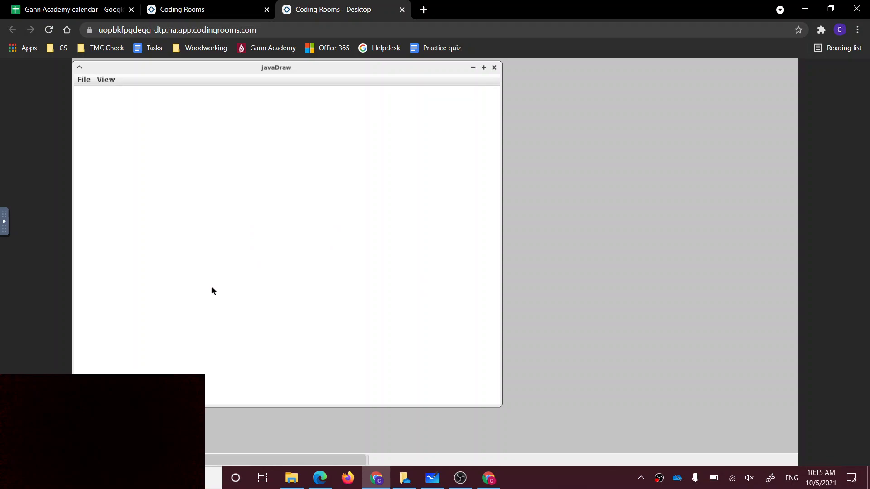
Add Text coordinates = new Text(); below the two println lines in mouseDown.
{"action": "left_click", "coordinate": [188, 9]}
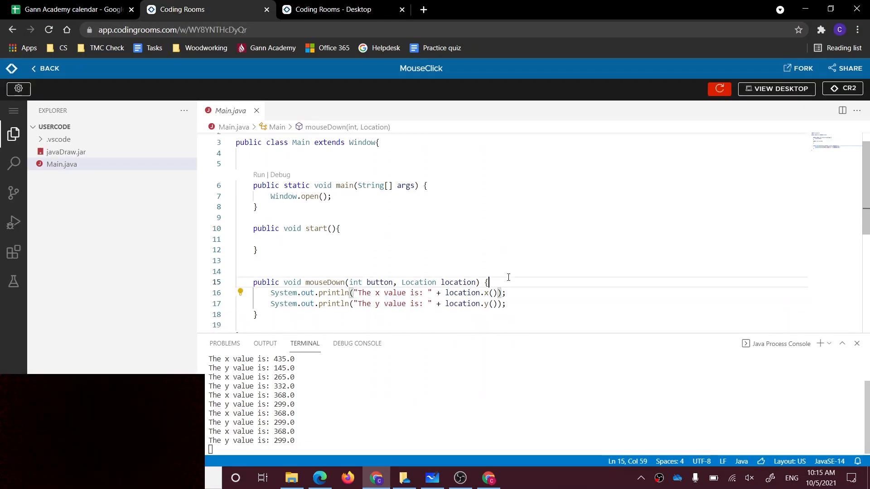
{"action": "type", "text": "Text"}
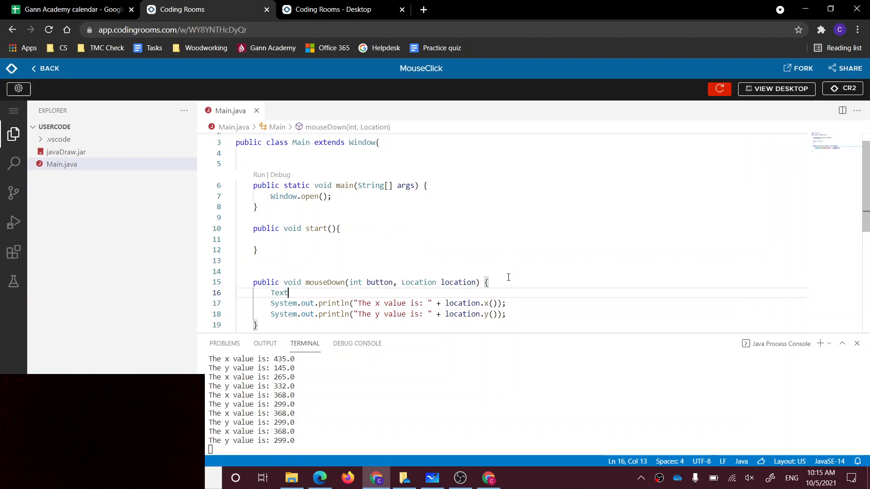
{"action": "key", "text": "backspace"}
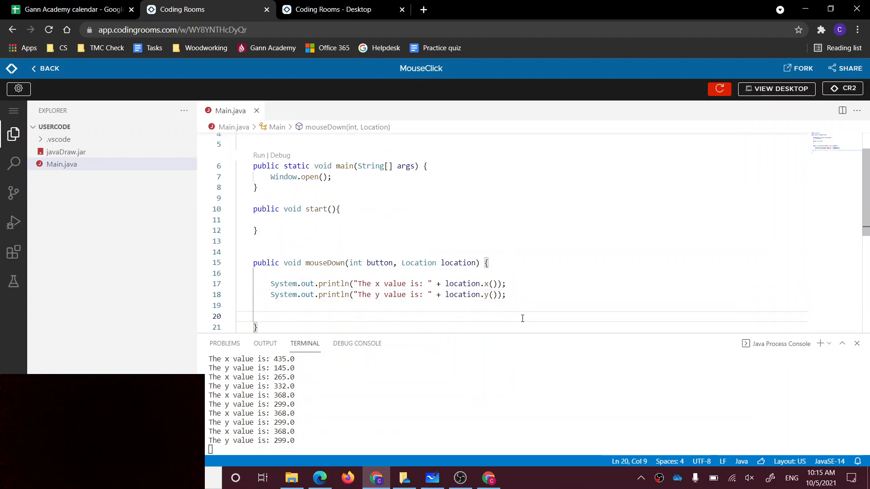
{"action": "type", "text": "Te"}
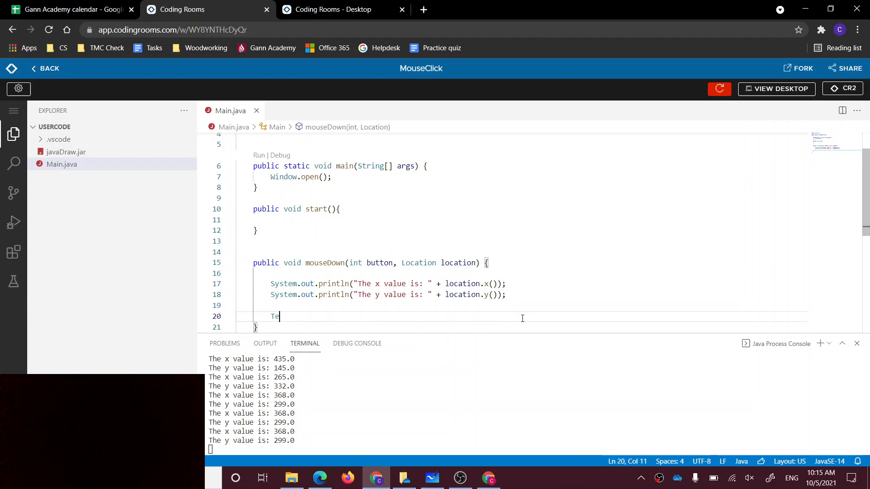
{"action": "type", "text": "xt"}
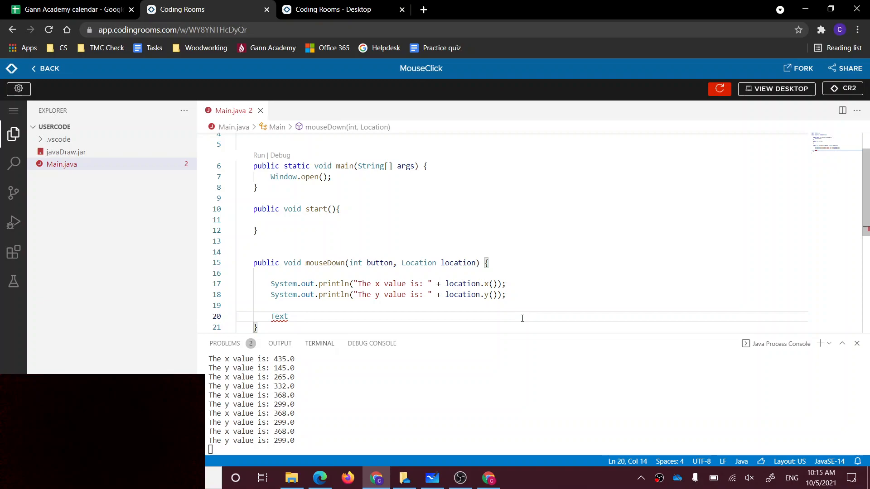
{"action": "type", "text": "cood"}
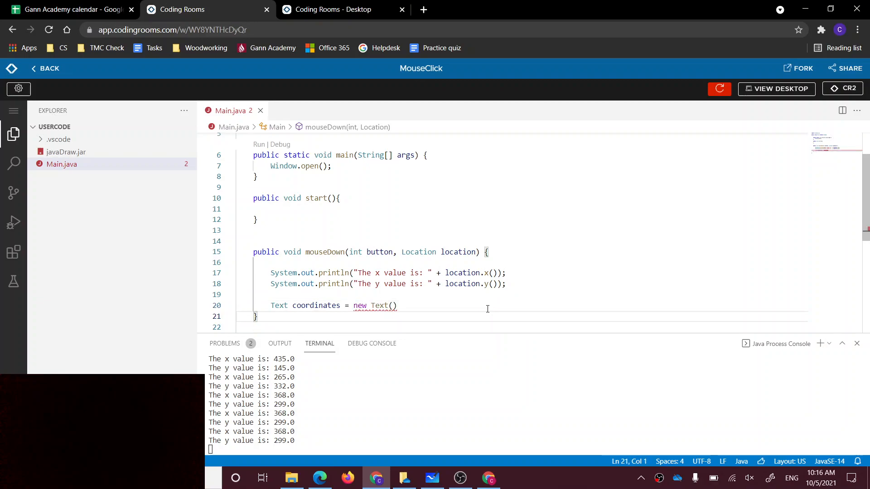
{"action": "type", "text": ";"}
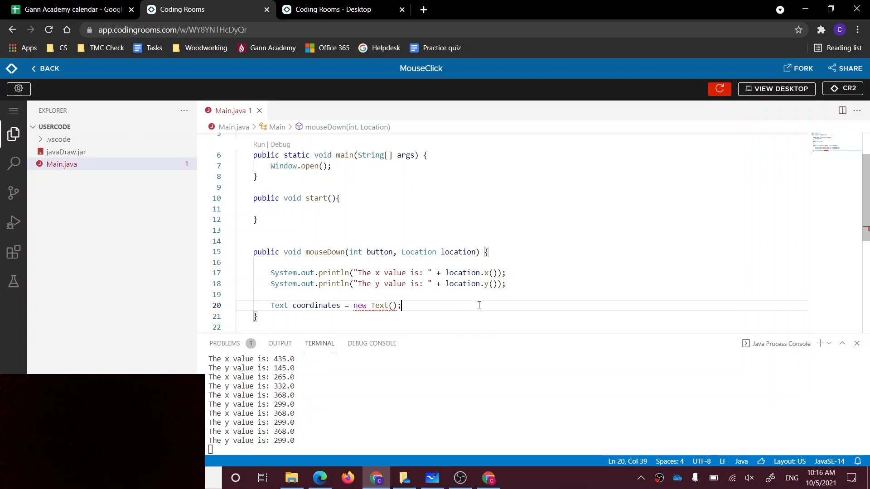
{"action": "mouse_move", "coordinate": [397, 118]}
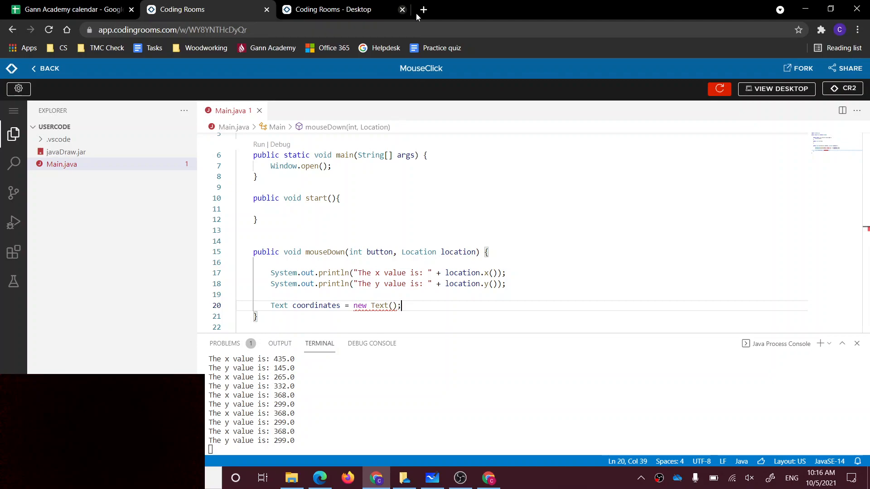
{"action": "mouse_move", "coordinate": [436, 6]}
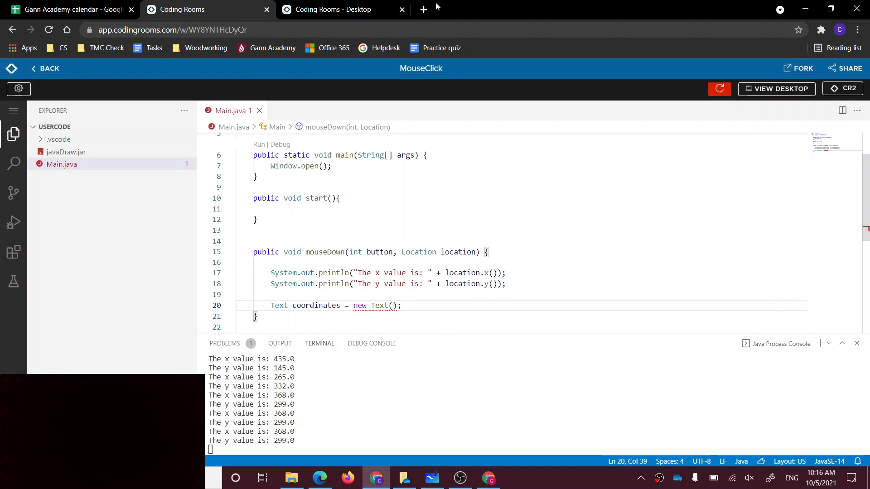
Open the javaDraw generated API documentation overview in a new browser tab.
{"action": "left_click", "coordinate": [423, 9]}
{"action": "type", "text": "javadraw.graphics"}
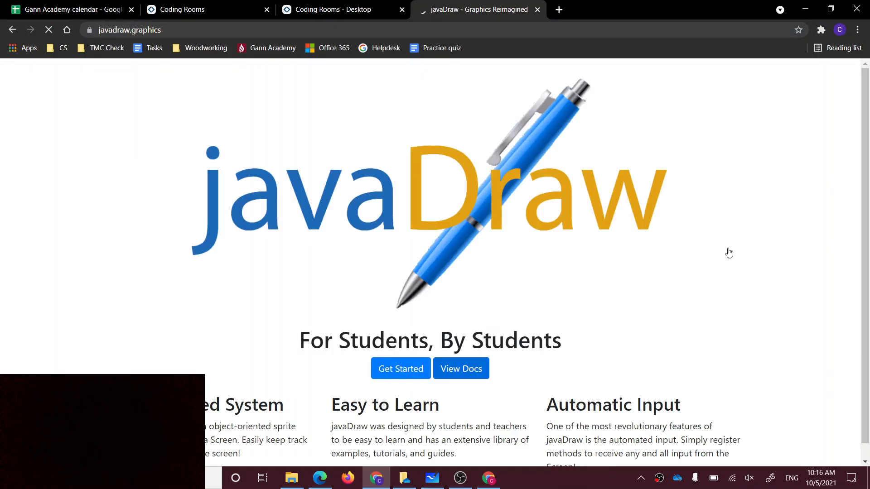
{"action": "left_click", "coordinate": [462, 369]}
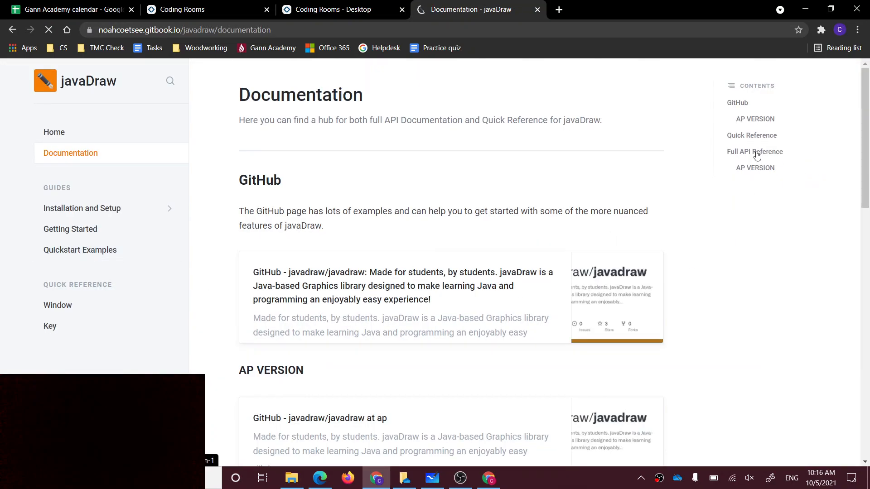
{"action": "left_click", "coordinate": [755, 152]}
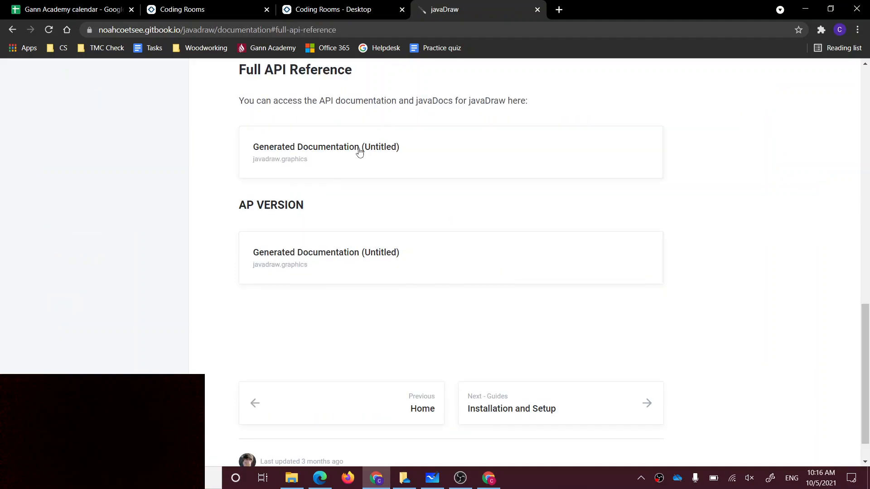
{"action": "left_click", "coordinate": [326, 146]}
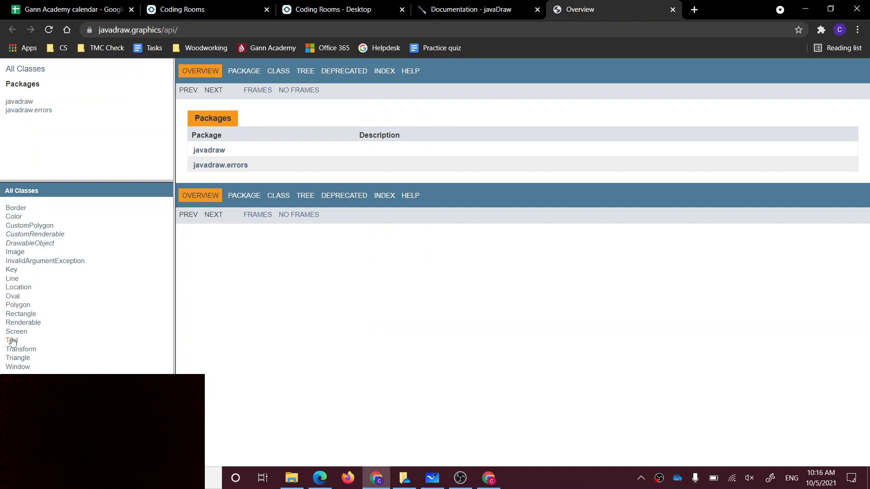
Look up the Text class constructors in the docs, then return to the MouseClick code.
{"action": "left_click", "coordinate": [12, 340]}
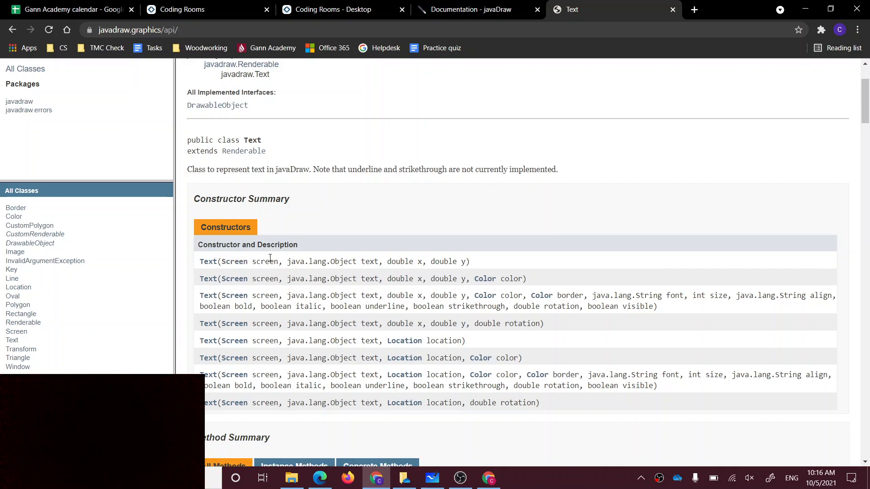
{"action": "mouse_move", "coordinate": [517, 288]}
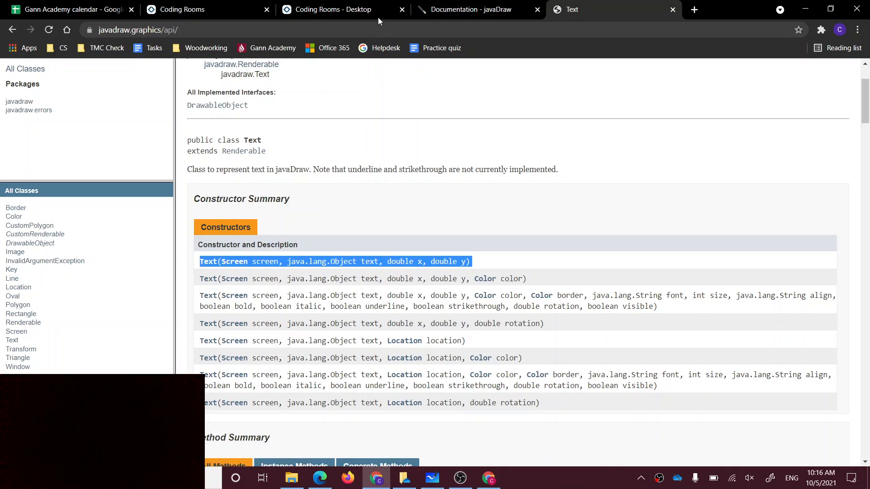
{"action": "mouse_move", "coordinate": [469, 9]}
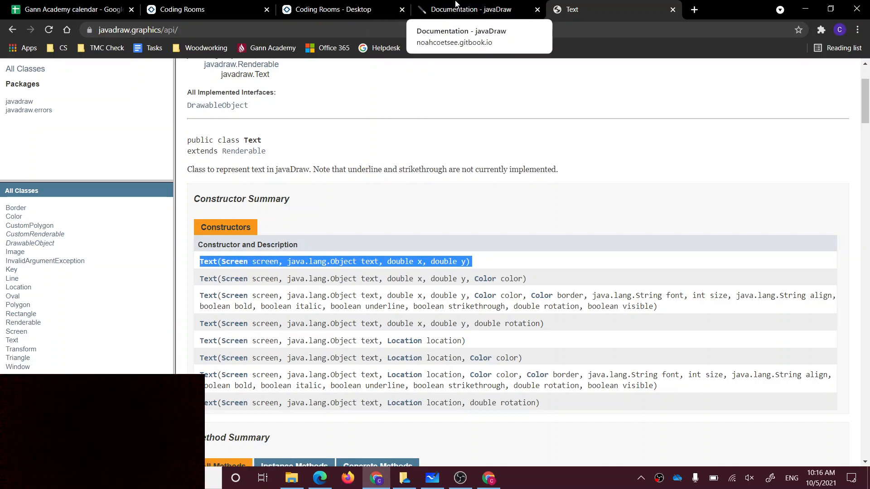
{"action": "left_click", "coordinate": [188, 9]}
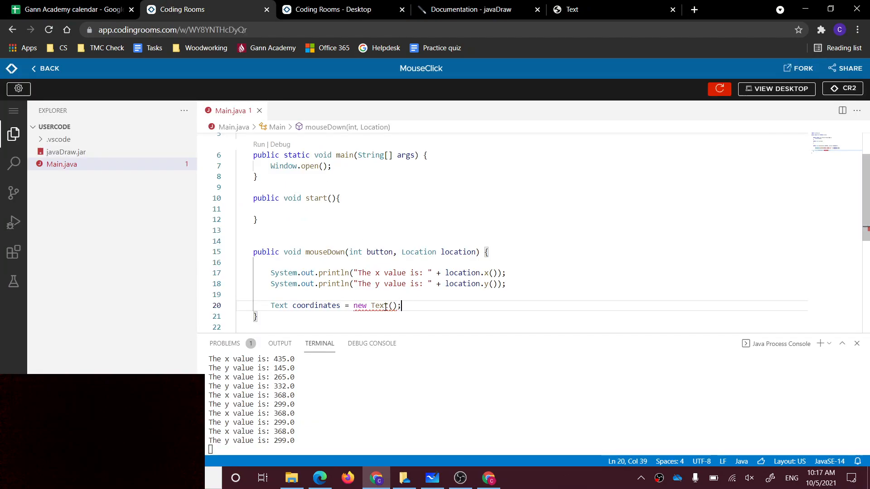
Fill the Text constructor with screen, a placeholder string, and position 400, 300.
{"action": "type", "text": "screen,"}
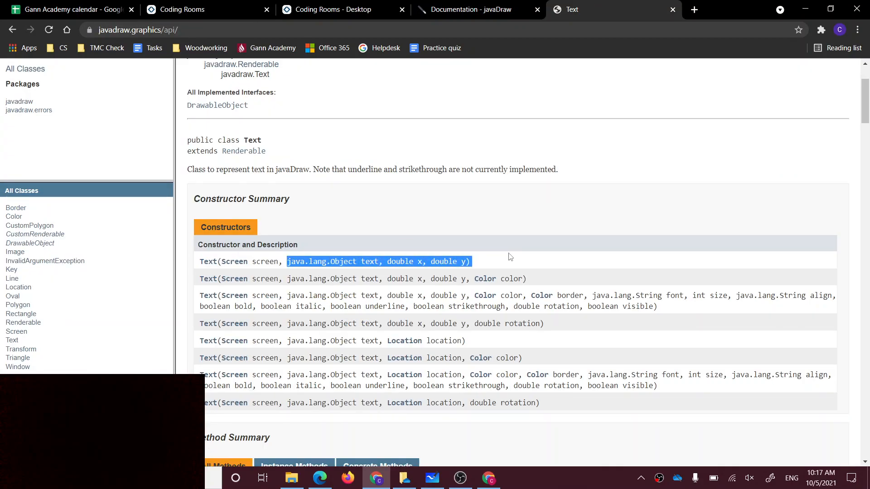
{"action": "left_click", "coordinate": [184, 9]}
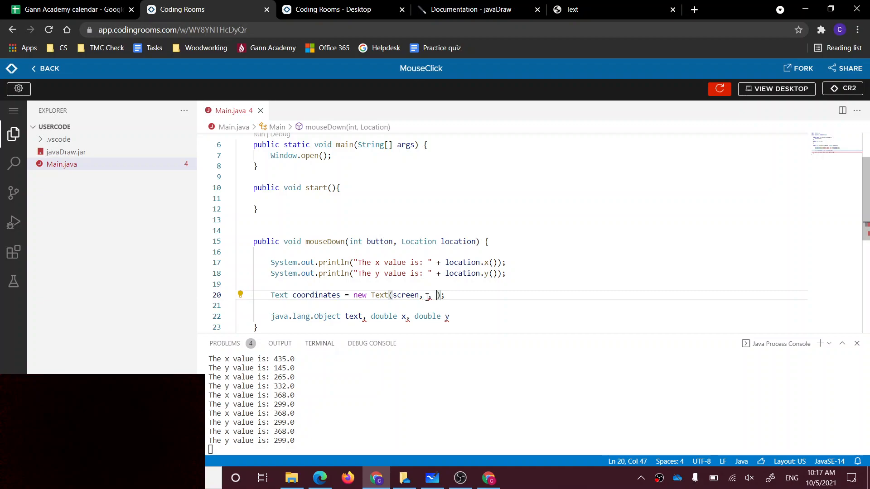
{"action": "type", "text": "400"}
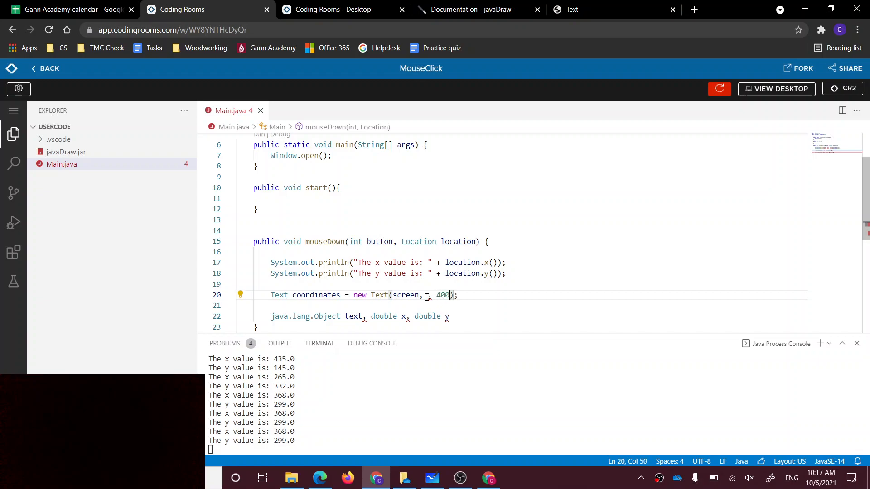
{"action": "type", "text": "\" \""}
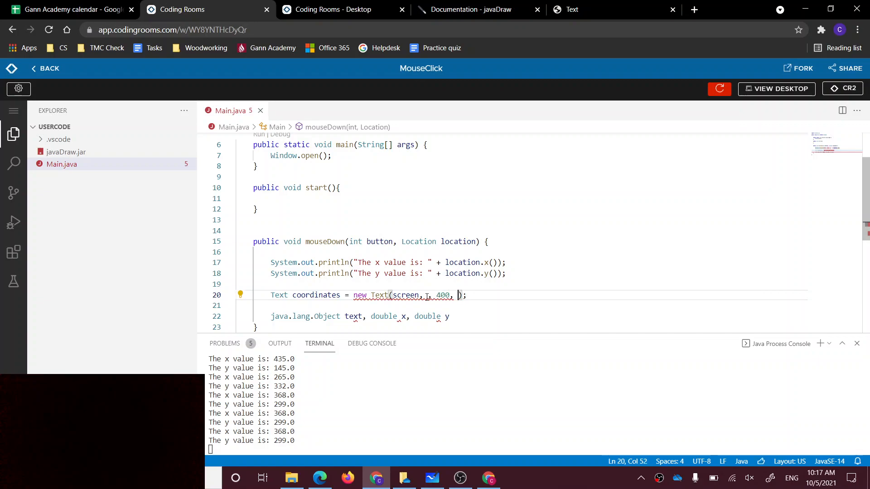
{"action": "type", "text": "300"}
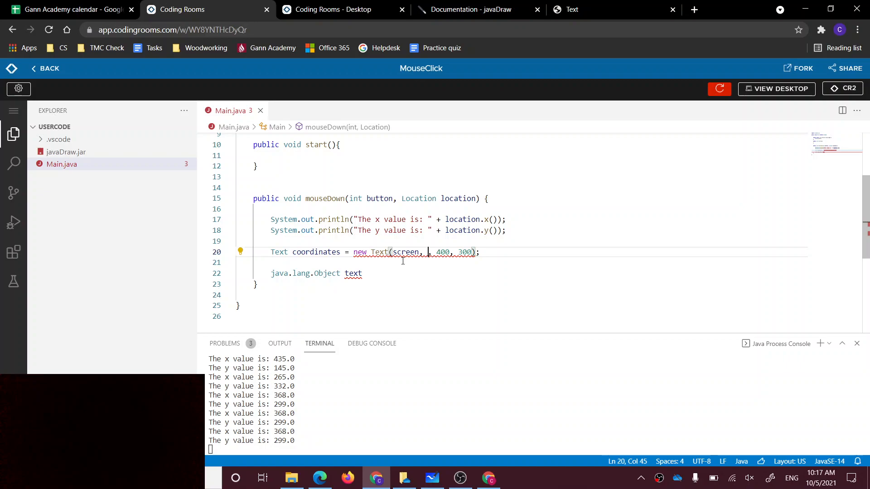
Replace the placeholder string with "(" + location.x() + ")".
{"action": "type", "text": "\""}
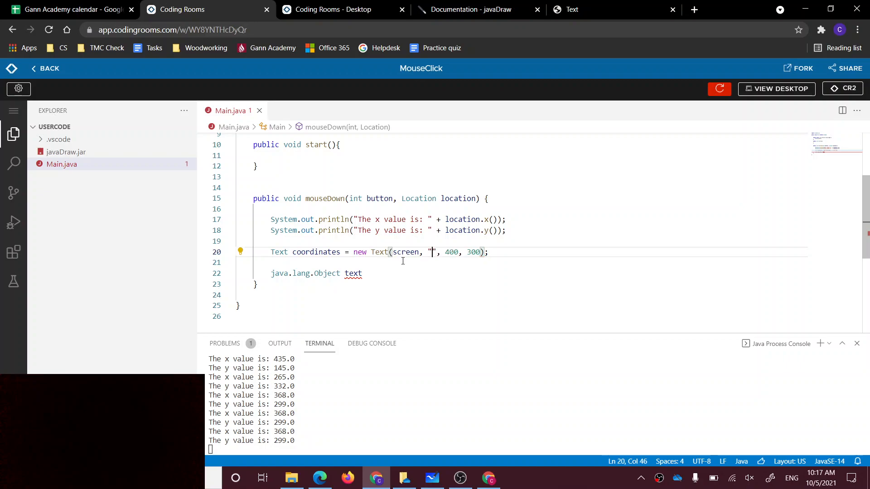
{"action": "key", "text": "Backspace"}
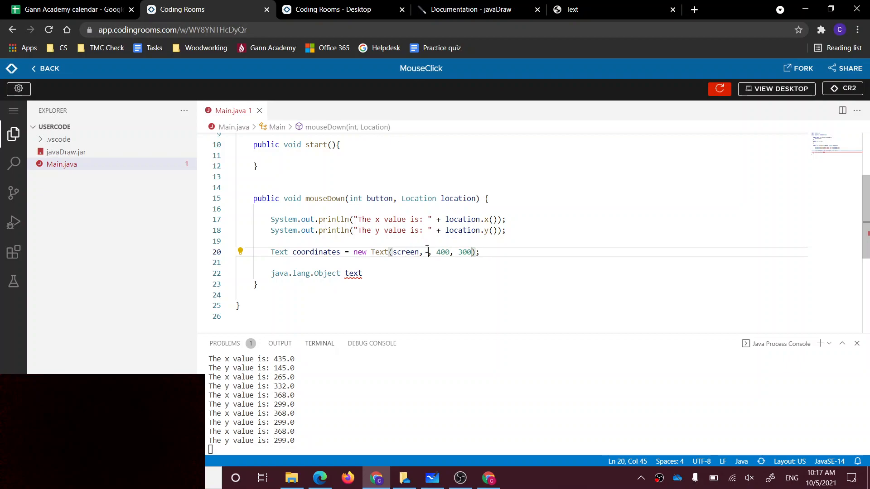
{"action": "type", "text": "\"\""}
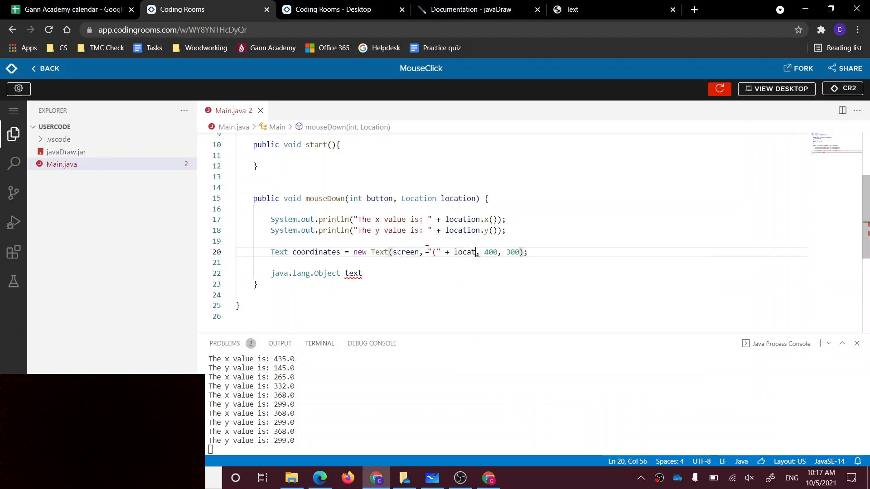
{"action": "type", "text": "ion.x();"}
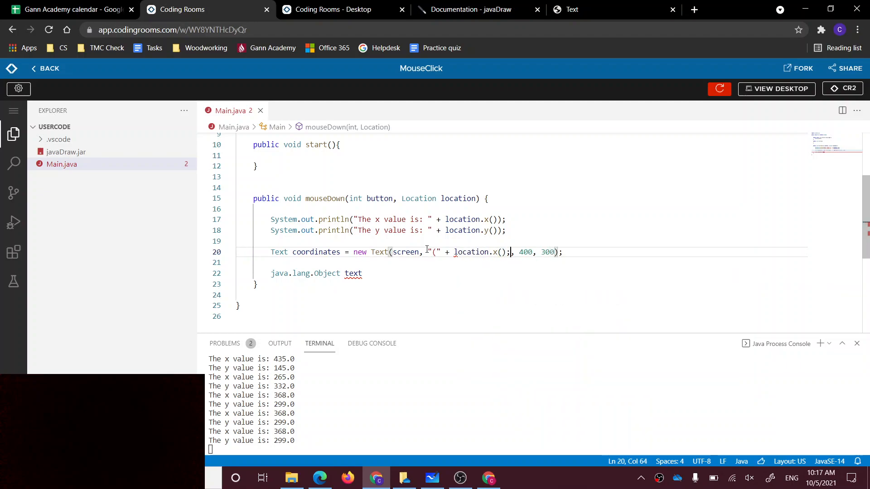
{"action": "type", "text": "+ \")"}
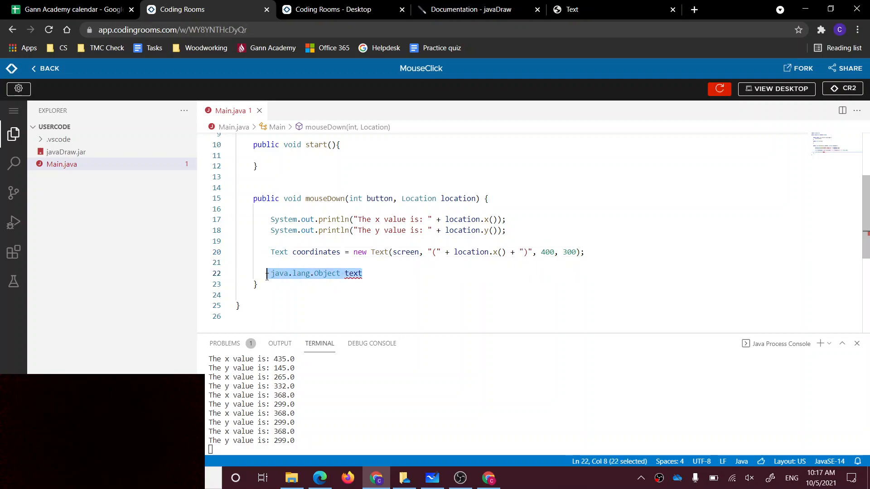
Delete the leftover java.lang.Object text line from mouseDown.
{"action": "key", "text": "Delete"}
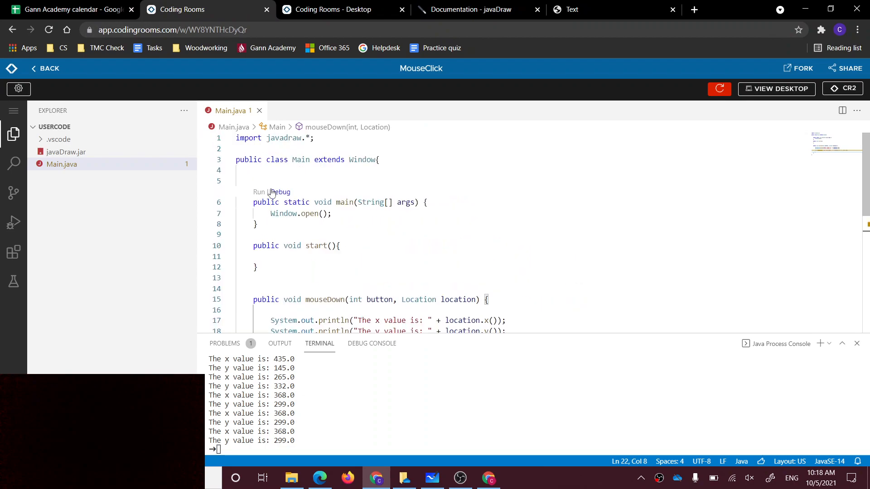
{"action": "left_click", "coordinate": [258, 192]}
{"action": "type", "text": "S"}
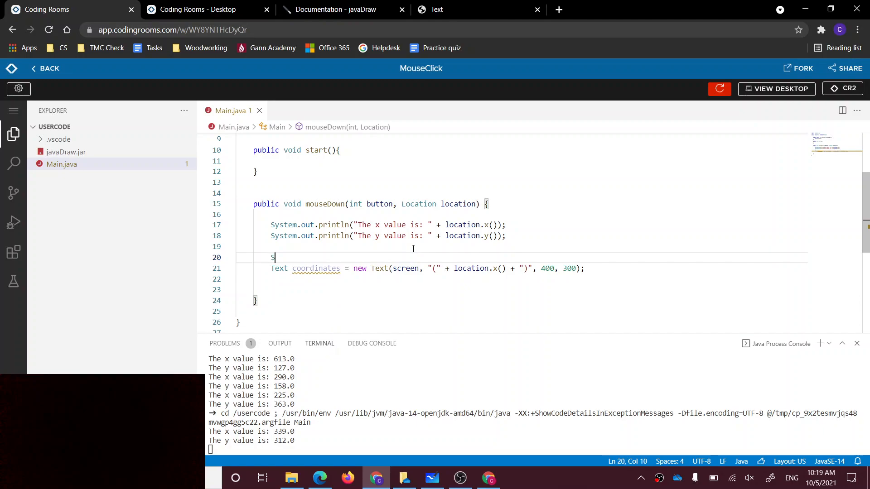
Build String output = "(" + location.x() + "," + location.y() + ")" for the Text to display.
{"action": "type", "text": "tring lo"}
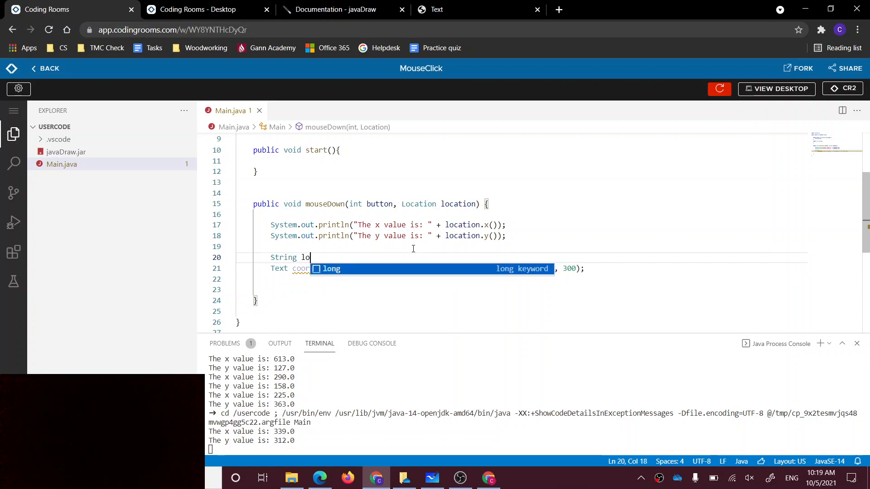
{"action": "type", "text": "c"}
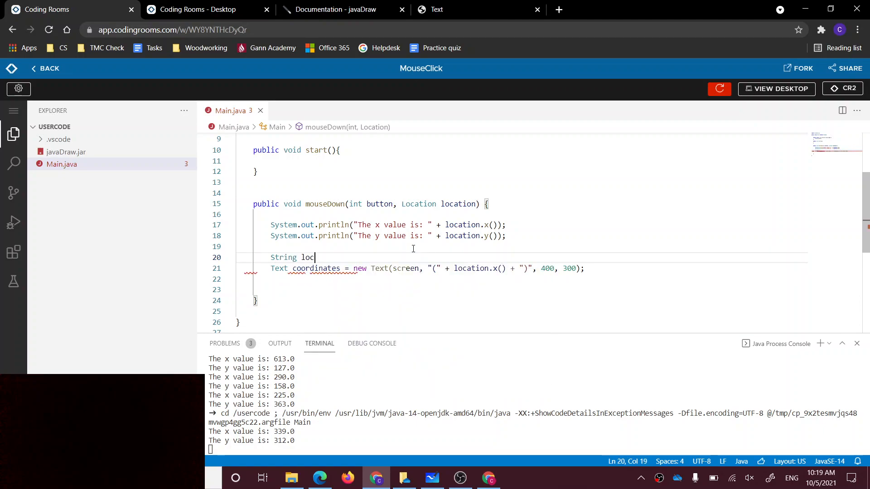
{"action": "key", "text": "Backspace"}
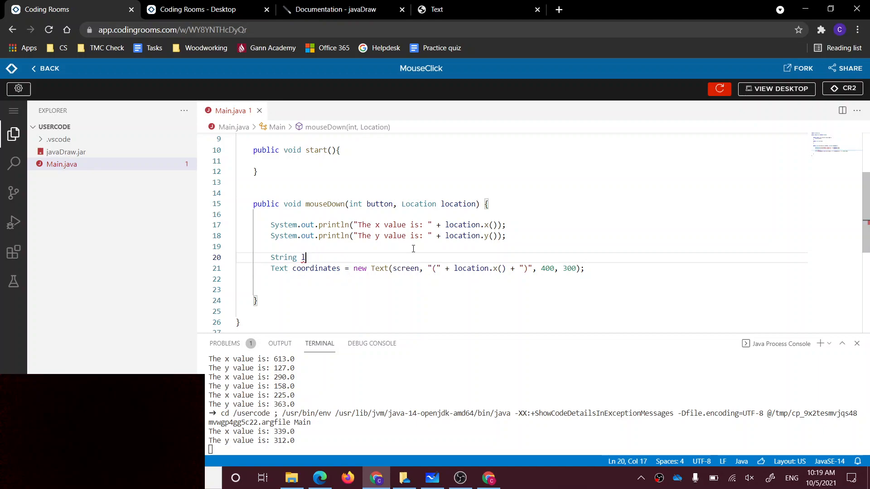
{"action": "type", "text": "output = \"(\" + location.x() + \""}
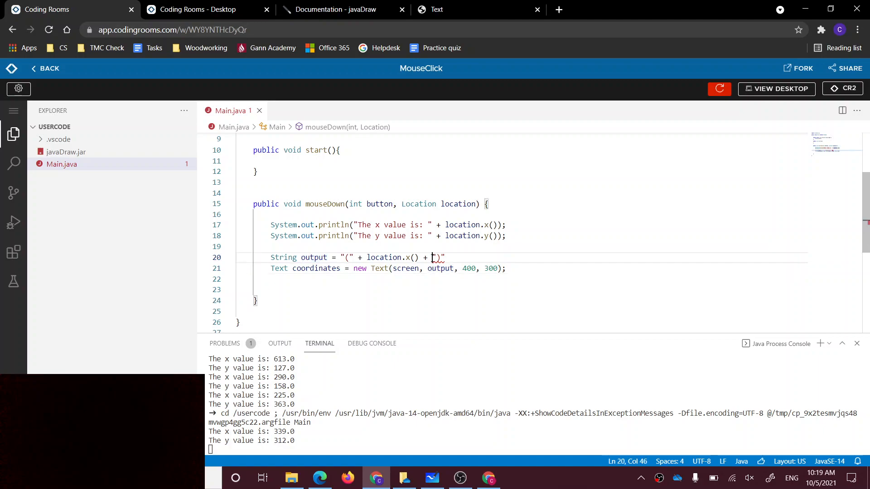
{"action": "type", "text": ",\""}
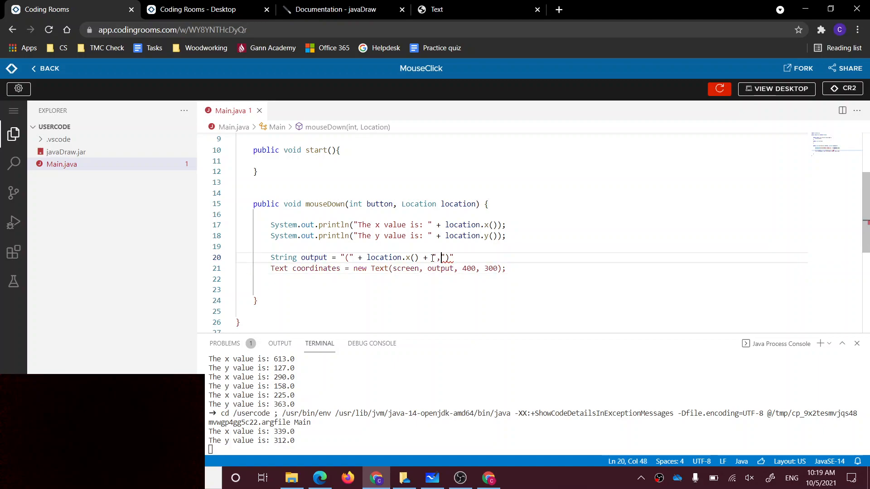
{"action": "type", "text": "+ location.y("}
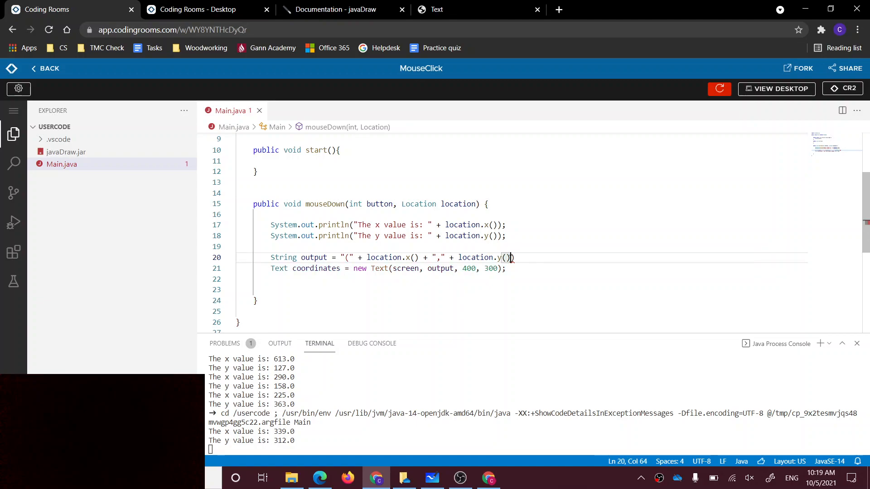
{"action": "type", "text": "+ \"\""}
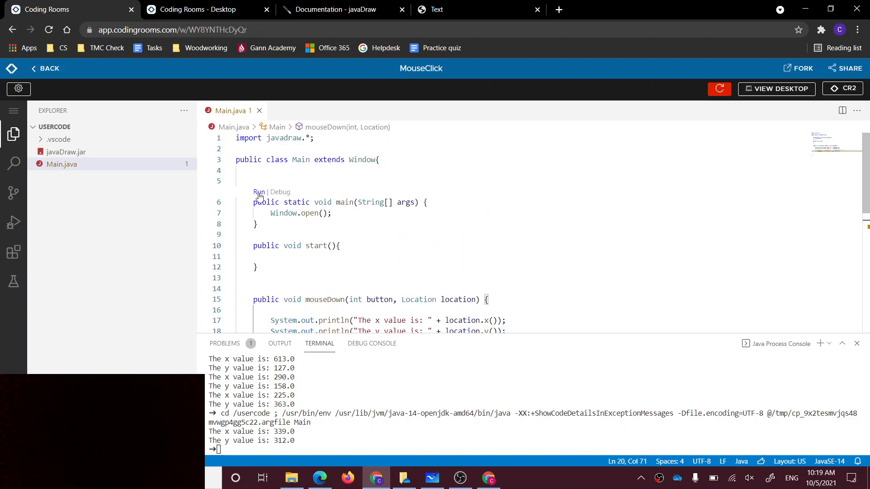
Rerun the program so a click displays (350.0,179.0) as text in the window.
{"action": "left_click", "coordinate": [257, 193]}
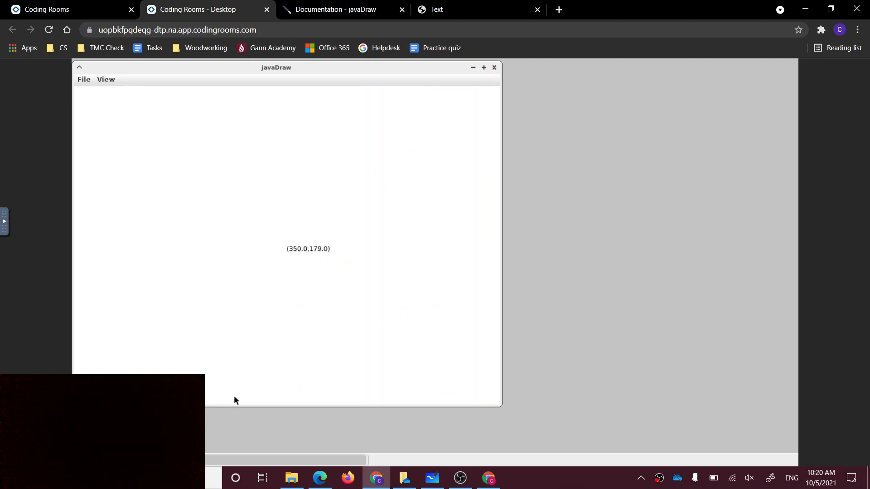
{"action": "mouse_move", "coordinate": [272, 187]}
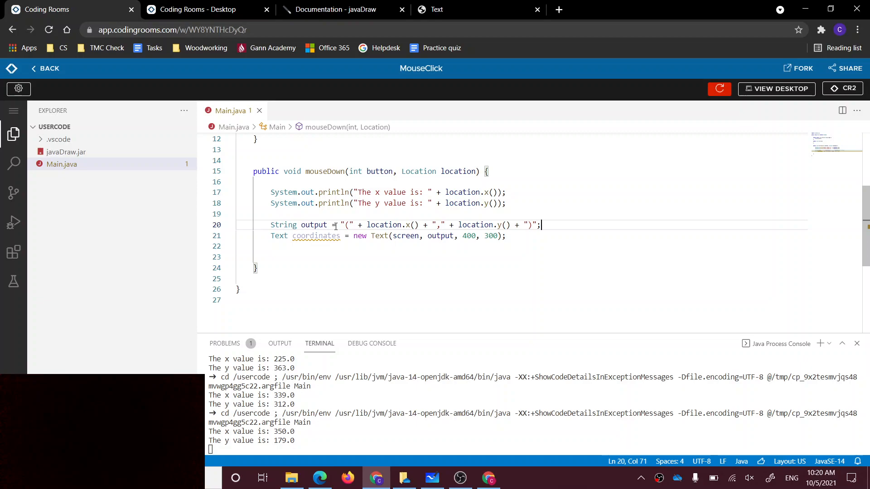
{"action": "mouse_move", "coordinate": [545, 322]}
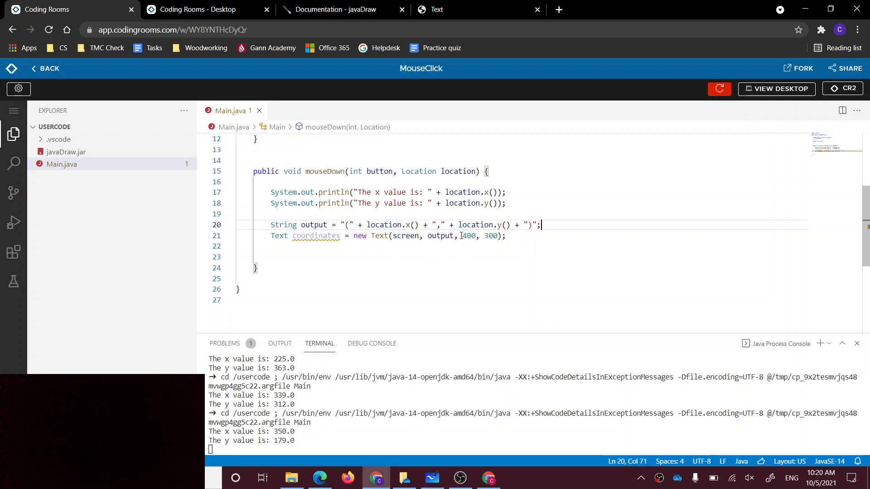
Select the 400 x-position argument of the Text constructor.
{"action": "double_click", "coordinate": [491, 235]}
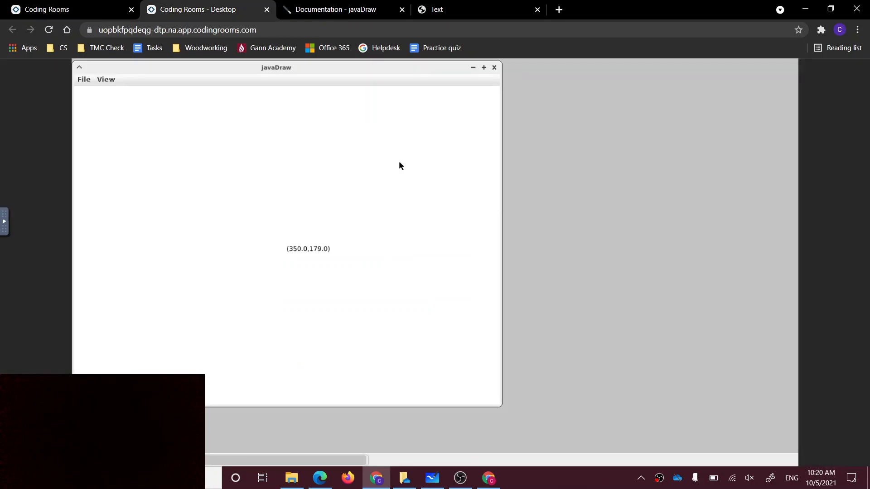
{"action": "mouse_move", "coordinate": [287, 114]}
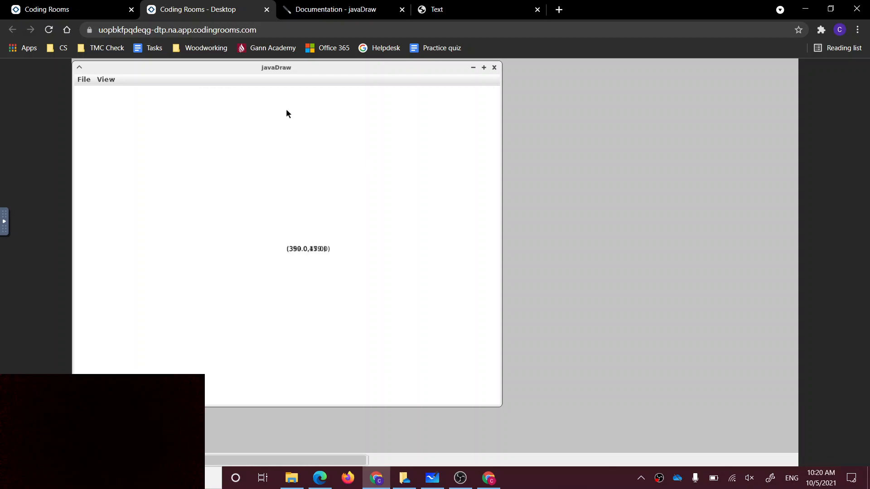
{"action": "mouse_move", "coordinate": [262, 141]}
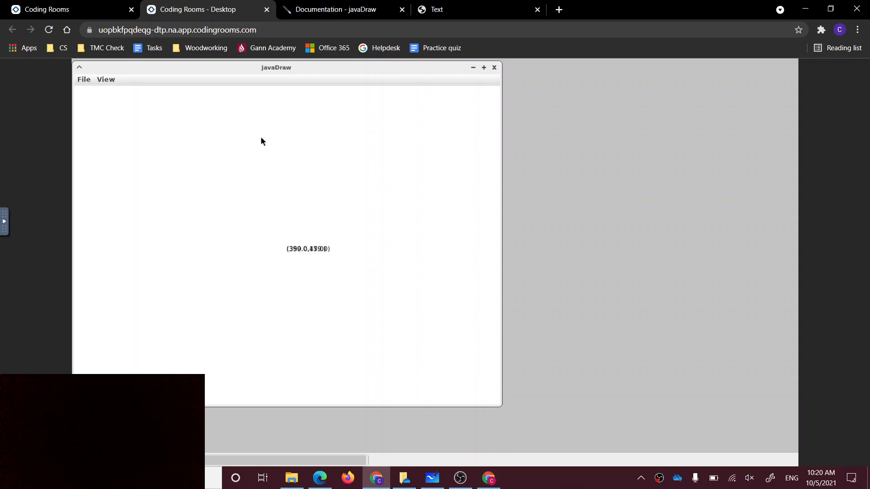
{"action": "mouse_move", "coordinate": [303, 117]}
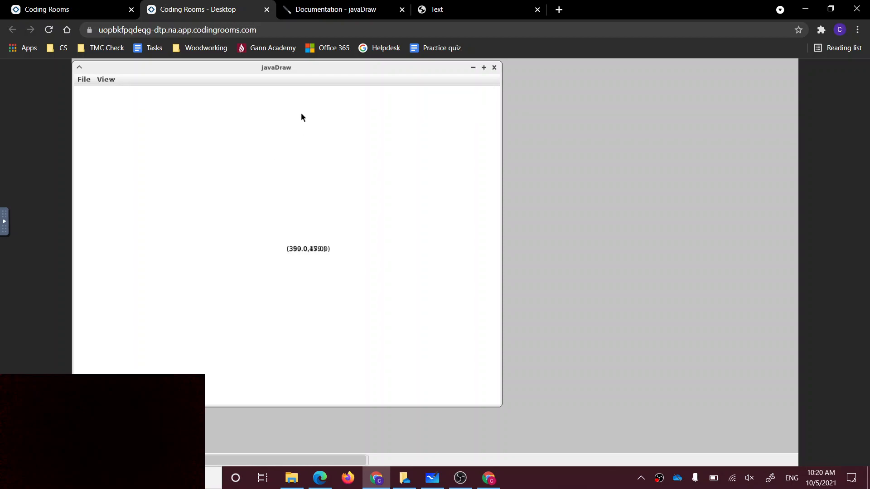
{"action": "mouse_move", "coordinate": [253, 70]}
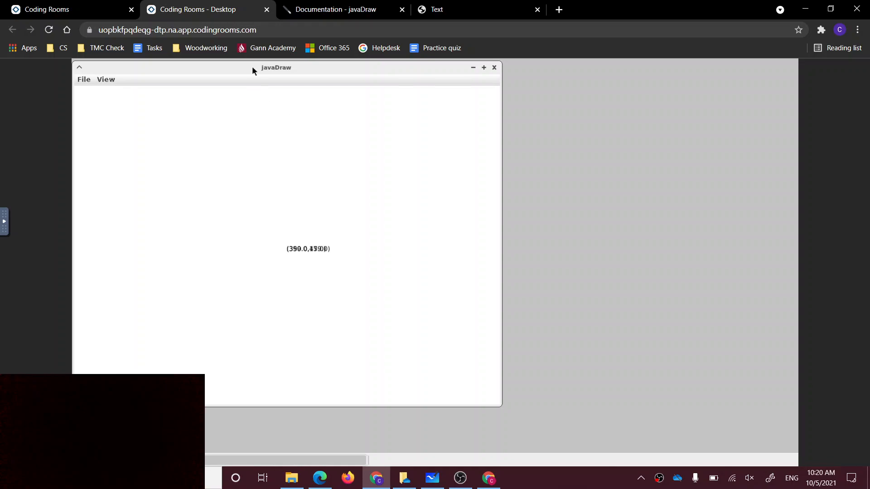
{"action": "mouse_move", "coordinate": [115, 121]}
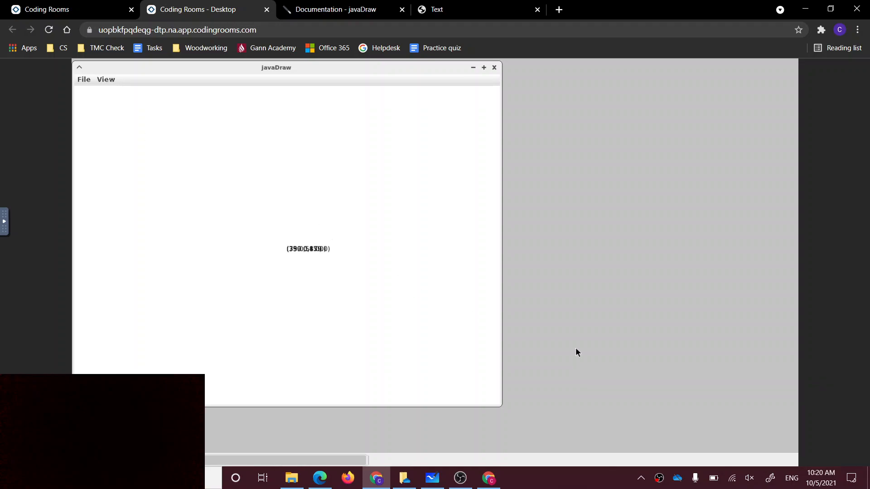
{"action": "mouse_move", "coordinate": [297, 169]}
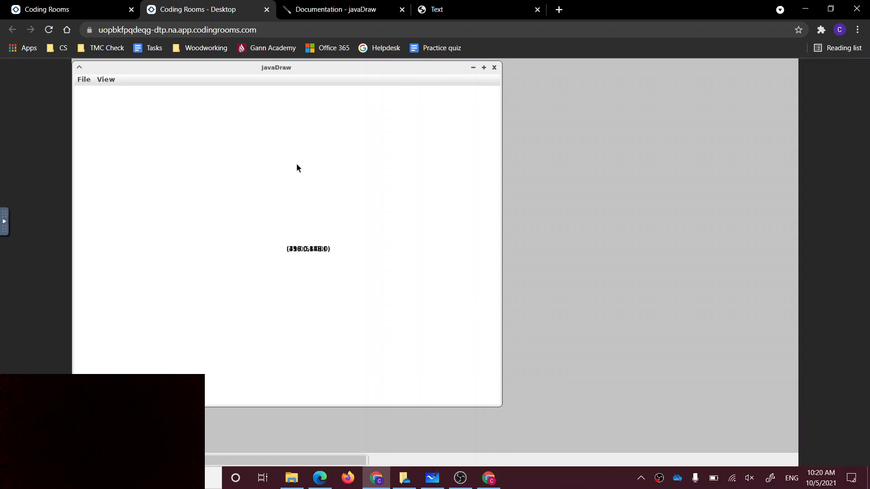
{"action": "mouse_move", "coordinate": [293, 261]}
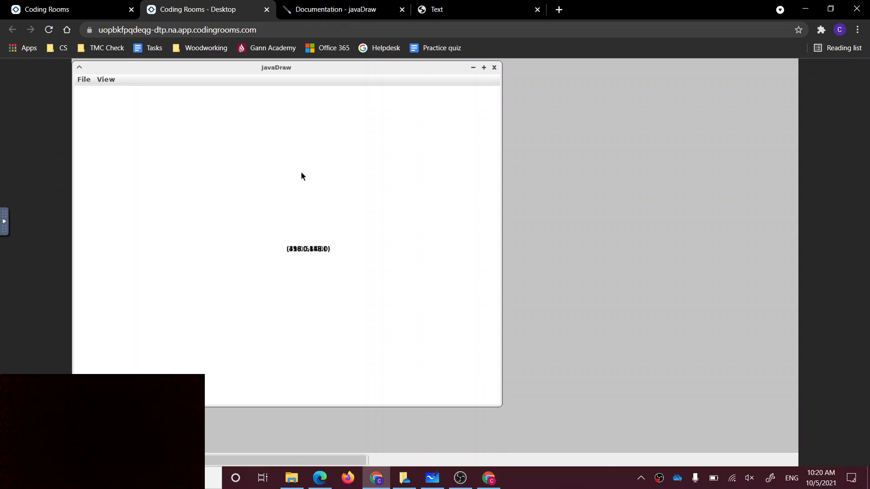
{"action": "mouse_move", "coordinate": [295, 128]}
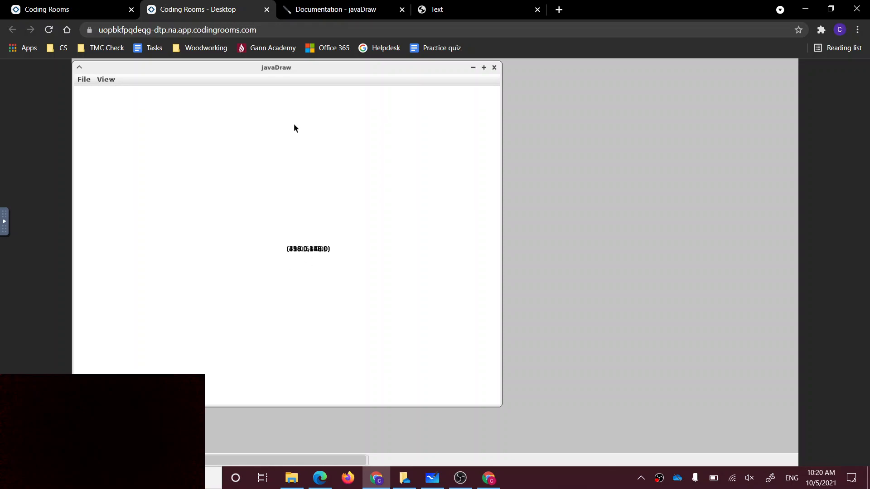